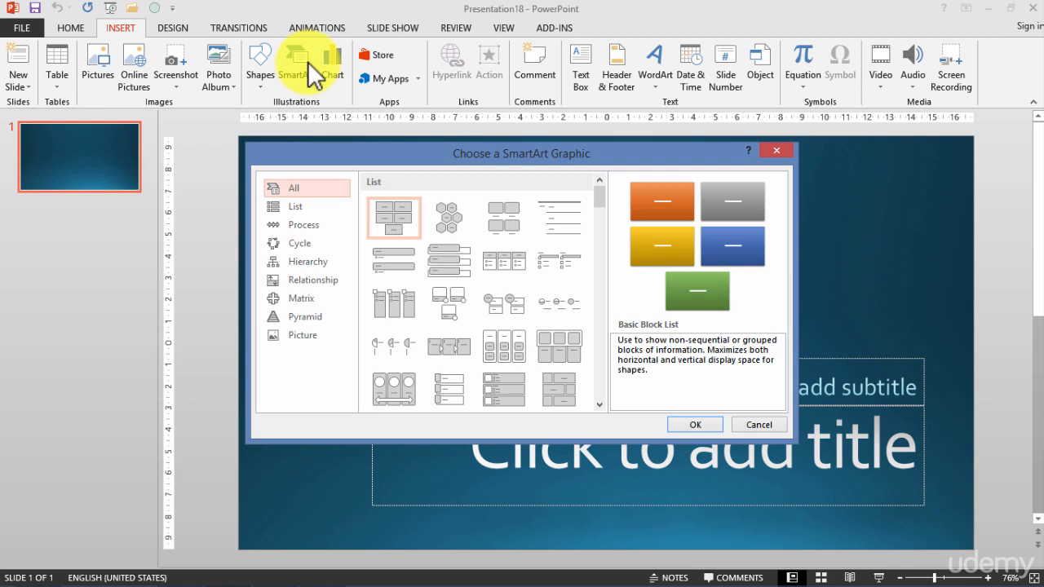
Step: Reopen the SmartArt graphics gallery and pick a process layout for the chevron graphic
left_click(756, 424)
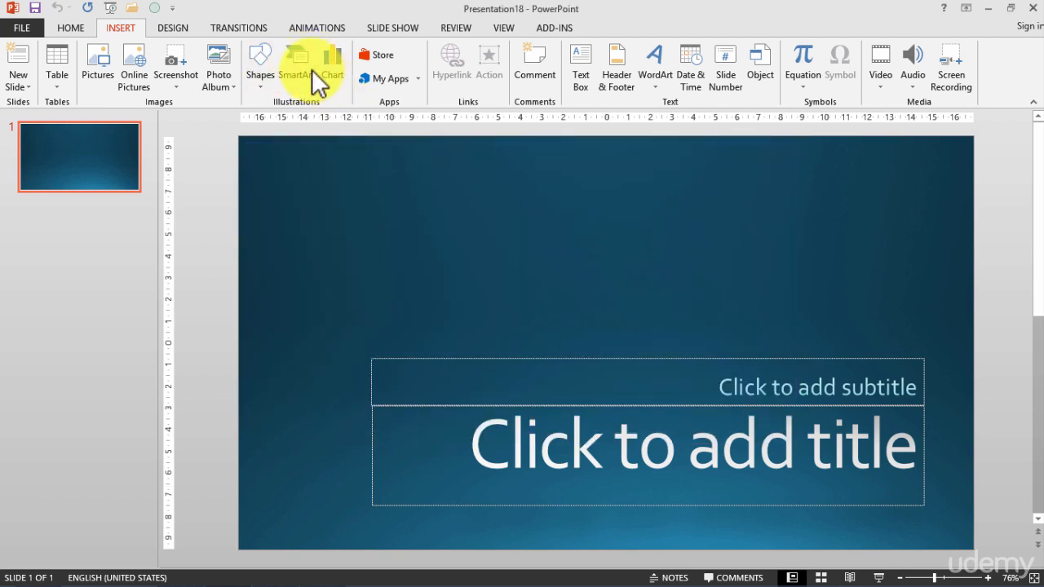
left_click(296, 61)
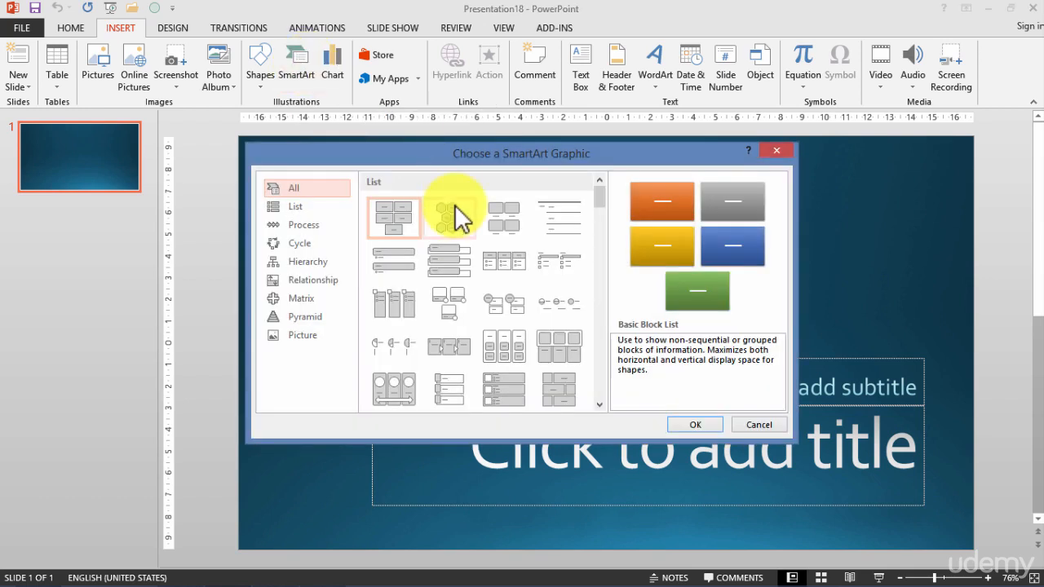
left_click(694, 424)
type("Repor")
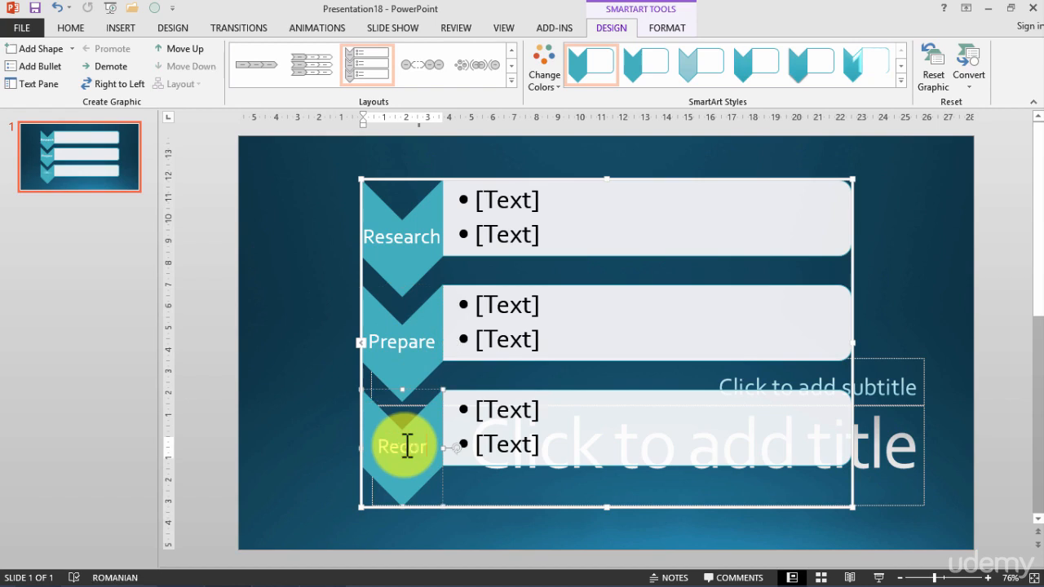
left_click(666, 28)
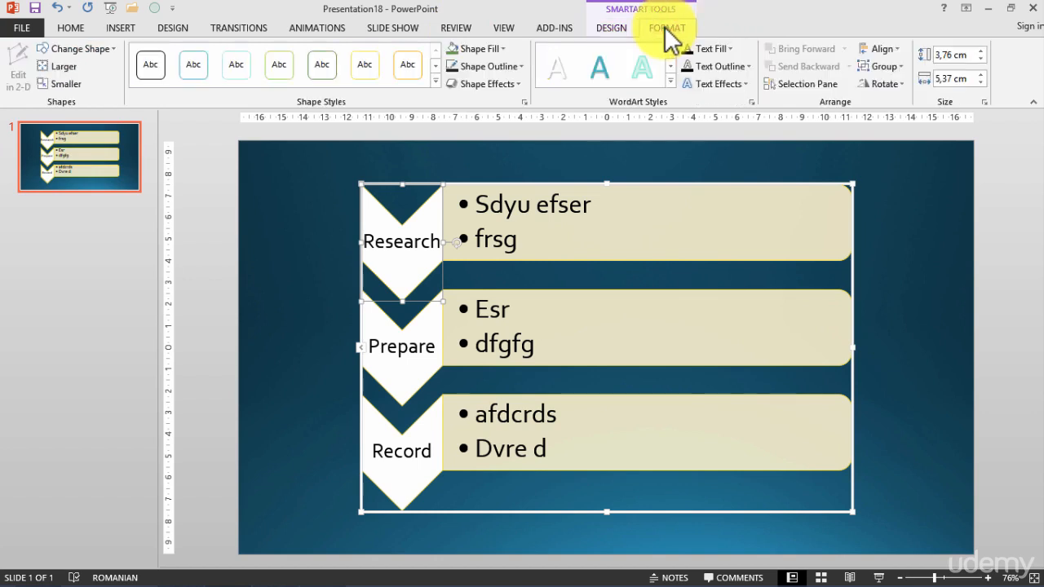